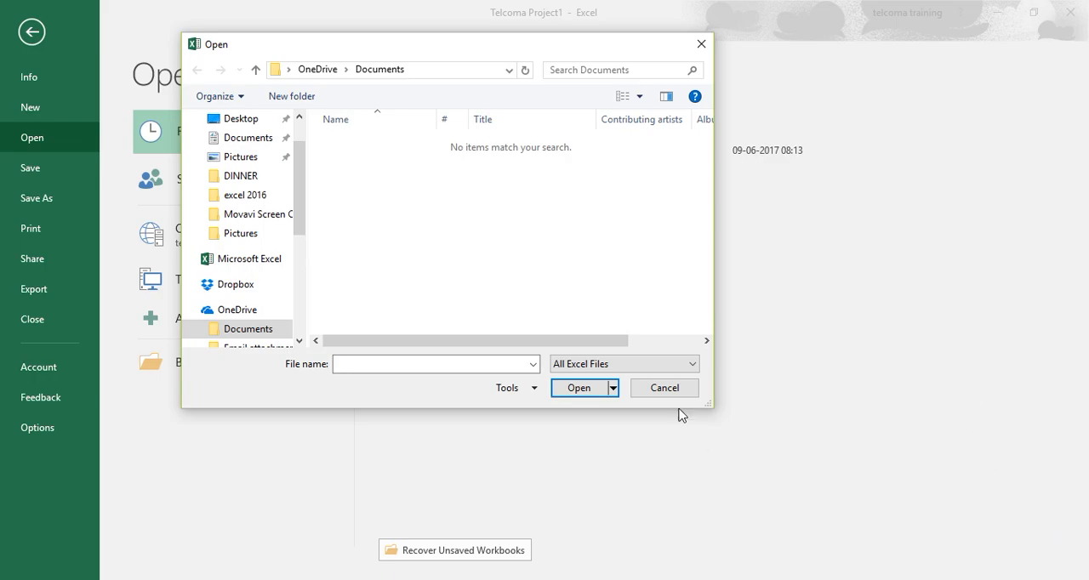
Cancel the Open dialog and return to the Backstage Open page with recent workbooks.
click(663, 388)
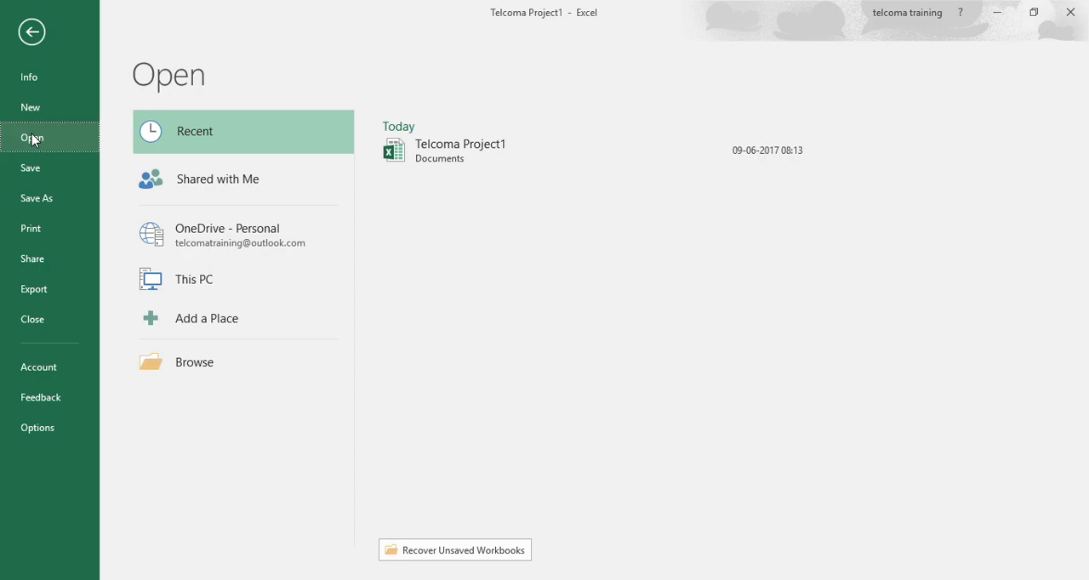
mouse_move(237, 16)
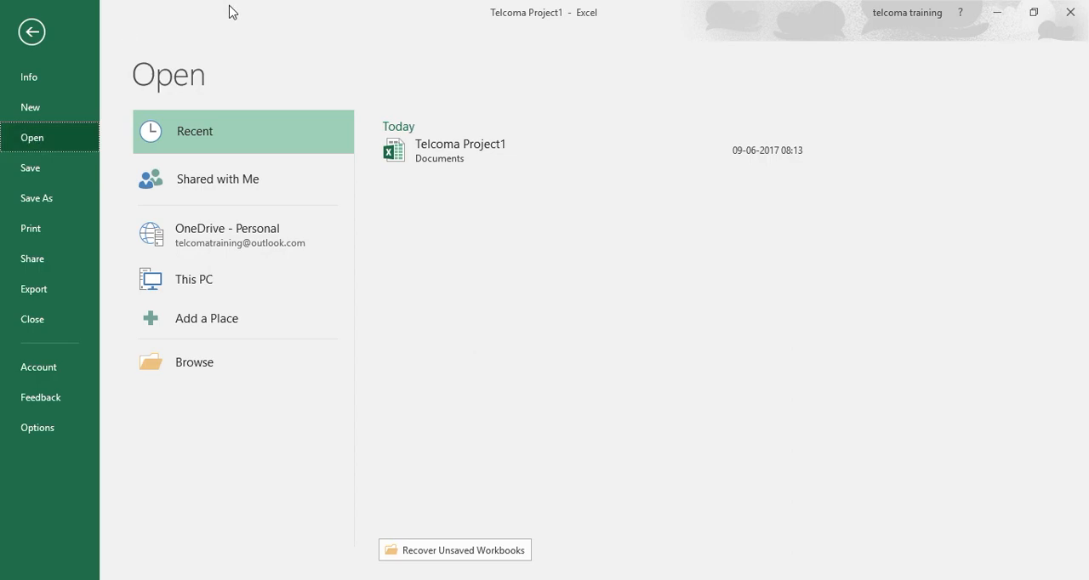
mouse_move(211, 376)
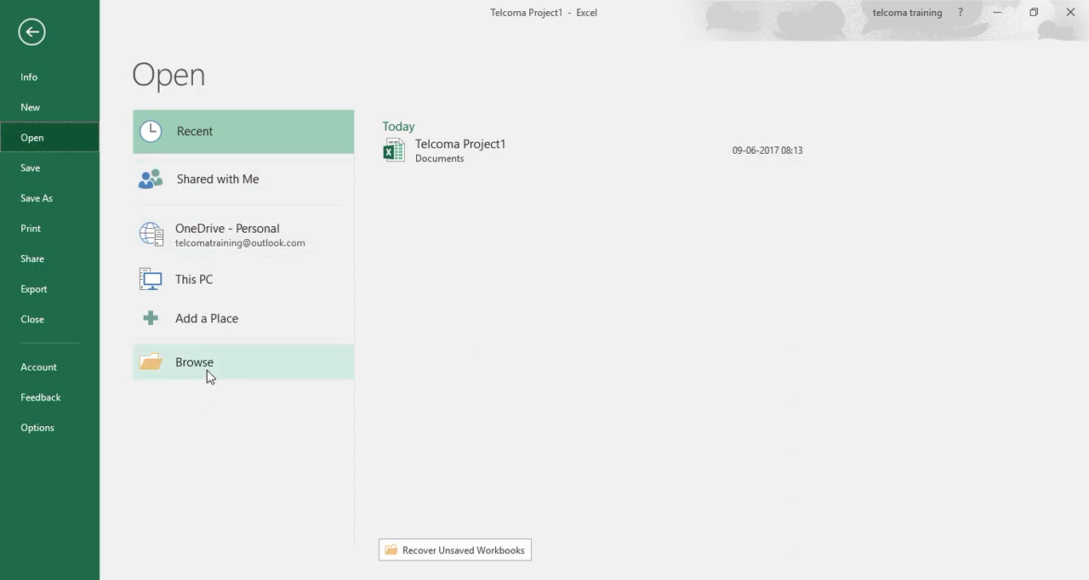
Browse to the OneDrive Documents folder and place the cursor in the Search Documents box.
click(194, 363)
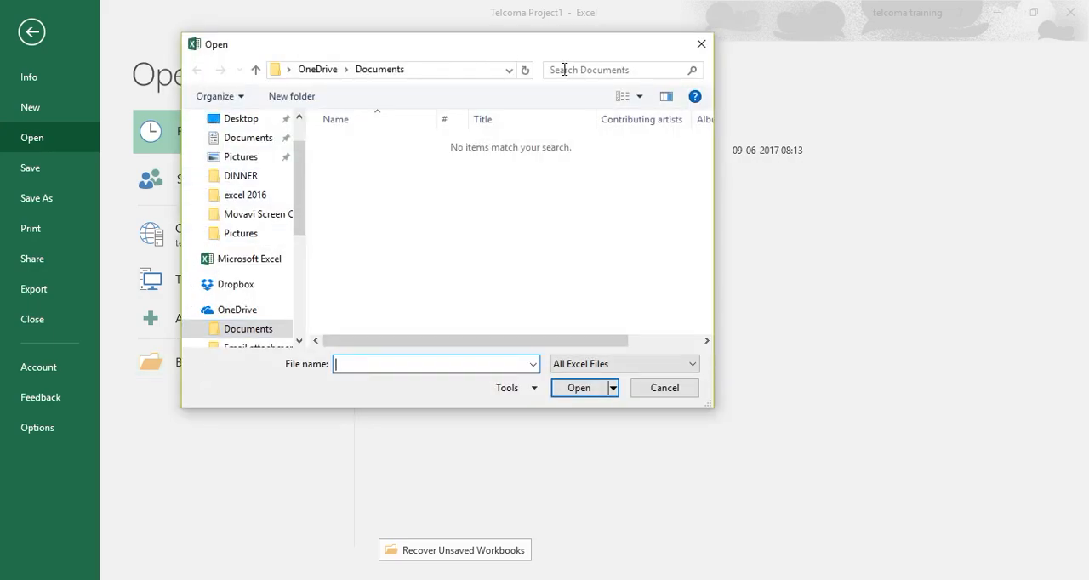
click(612, 69)
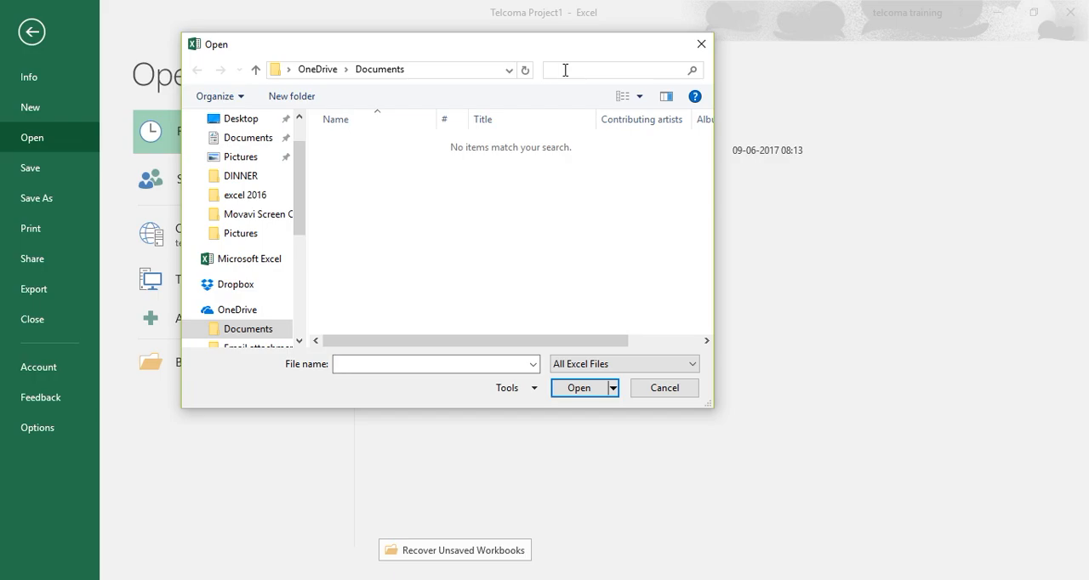
text(te)
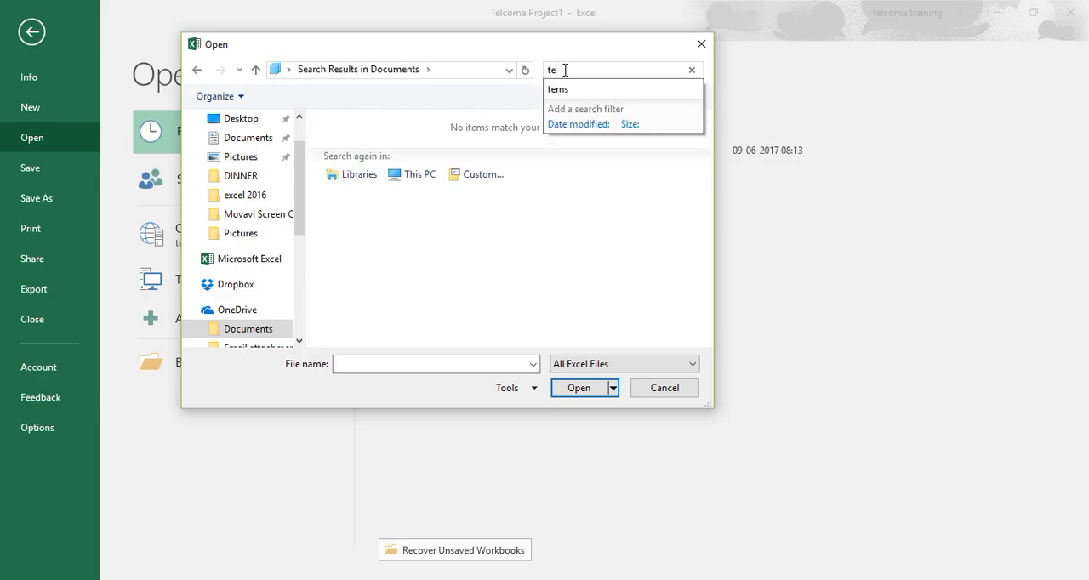
mouse_move(586, 92)
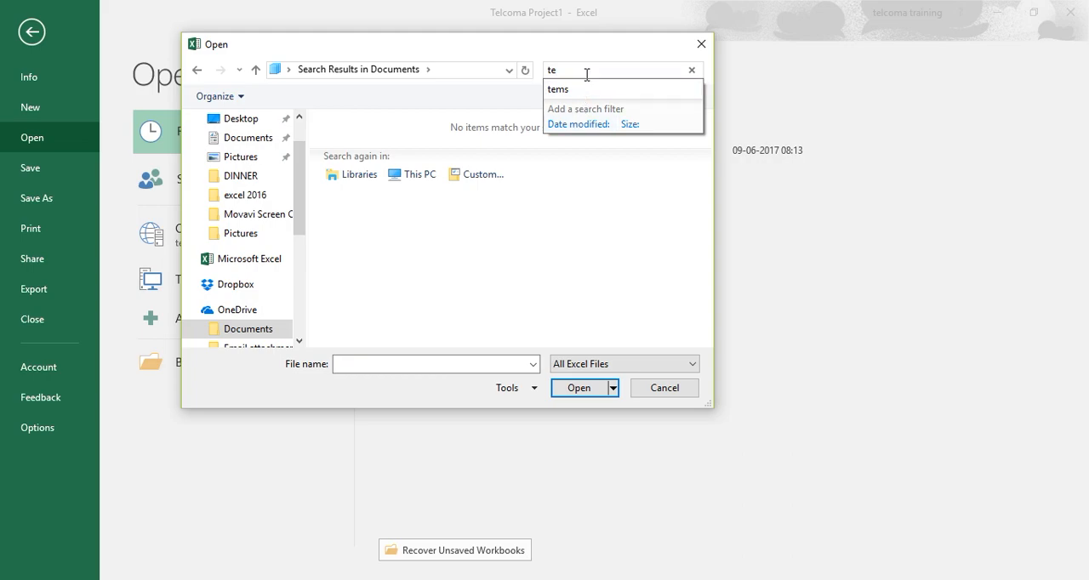
mouse_move(592, 69)
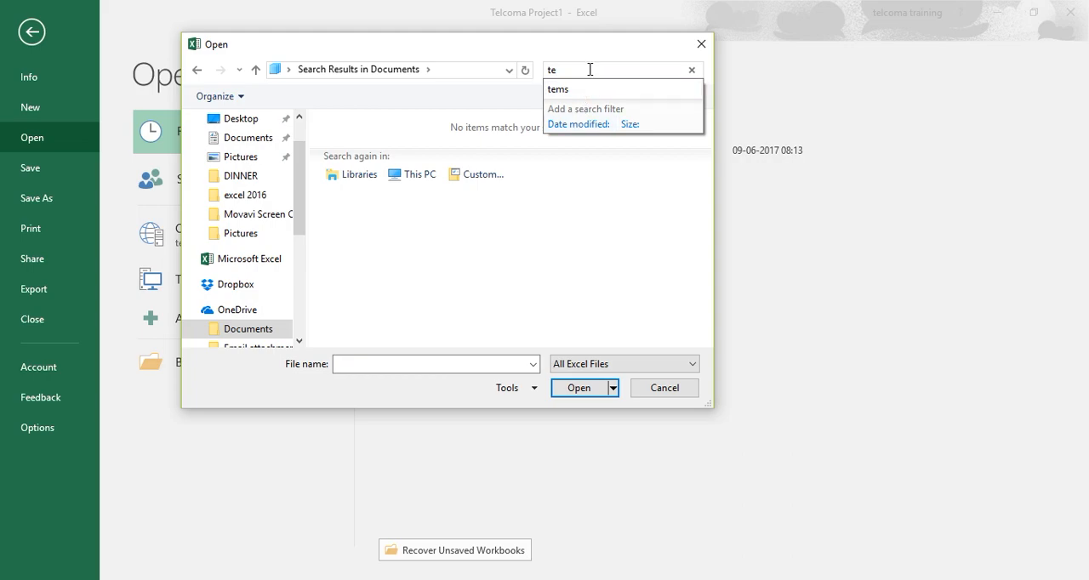
key(Backspace)
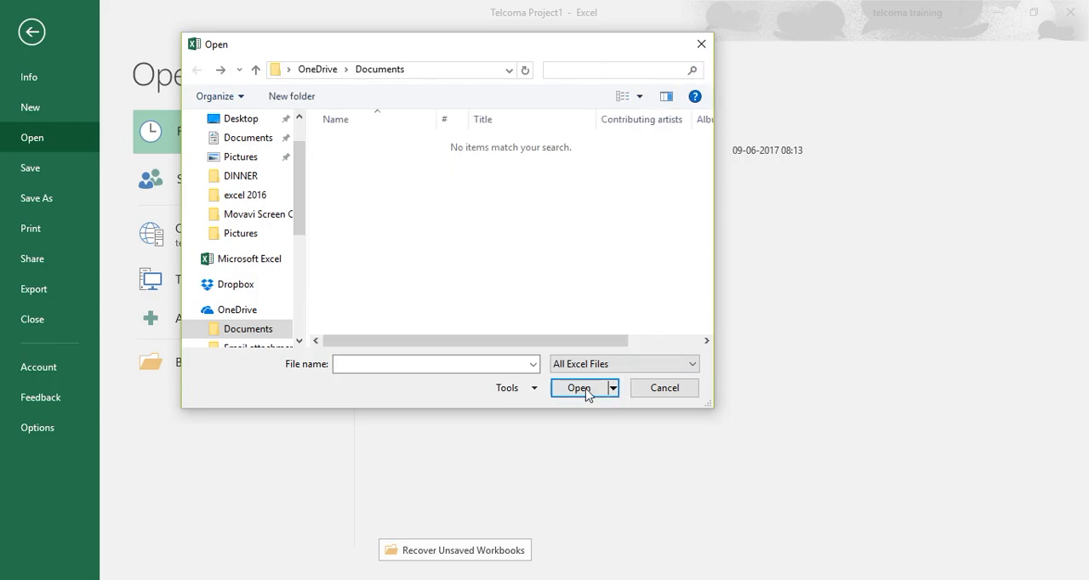
mouse_move(603, 393)
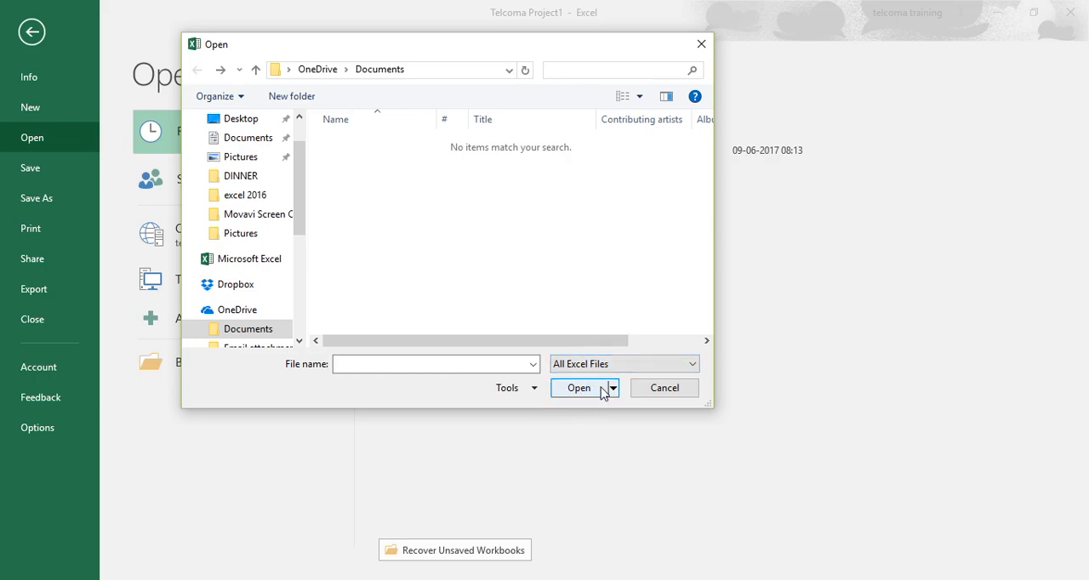
Review the Open button's drop-down options, then cancel back to the Backstage Open page.
click(613, 388)
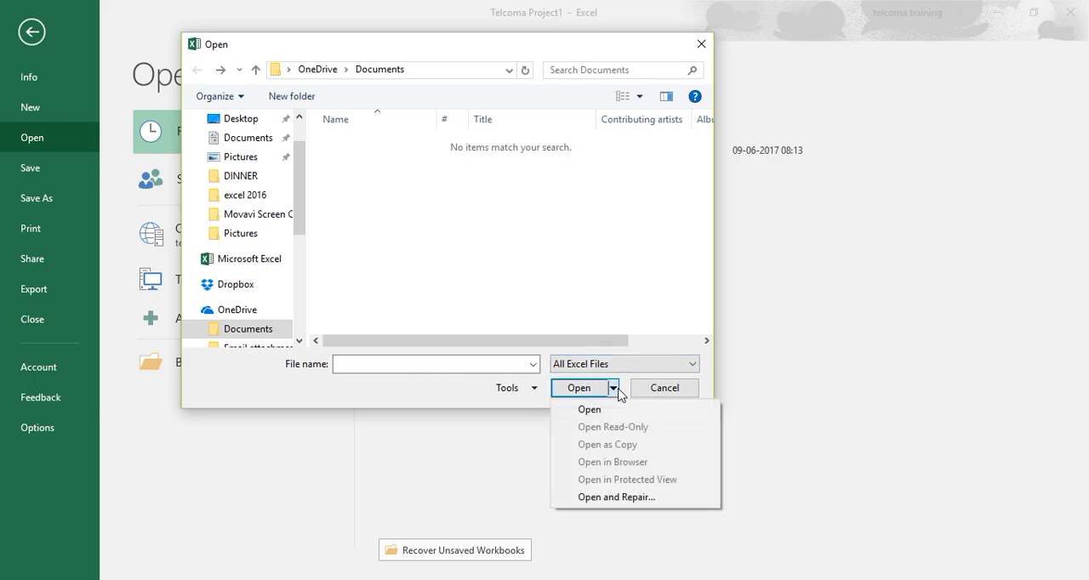
mouse_move(620, 428)
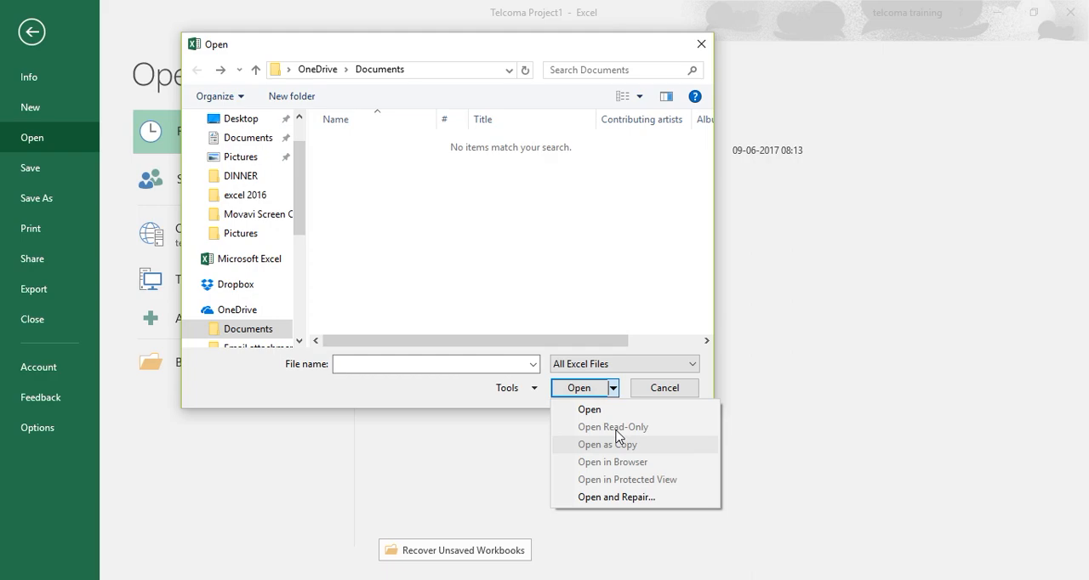
mouse_move(613, 463)
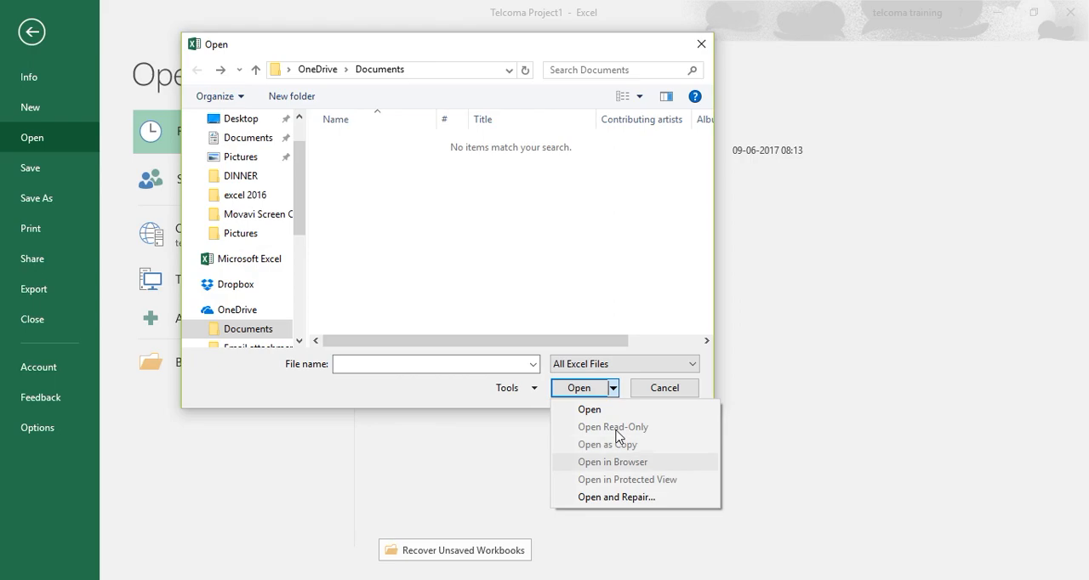
mouse_move(661, 466)
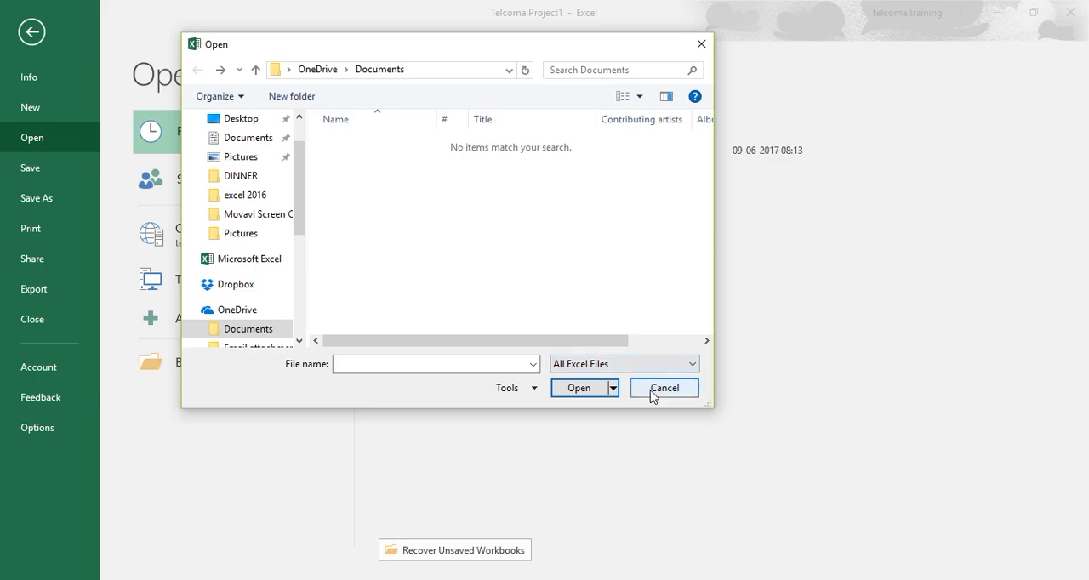
click(664, 388)
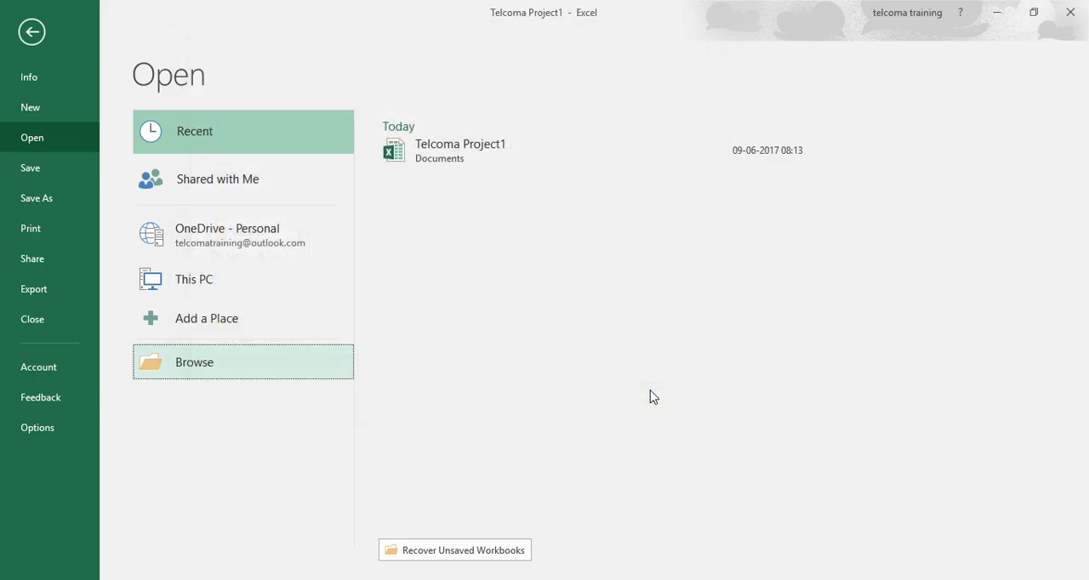